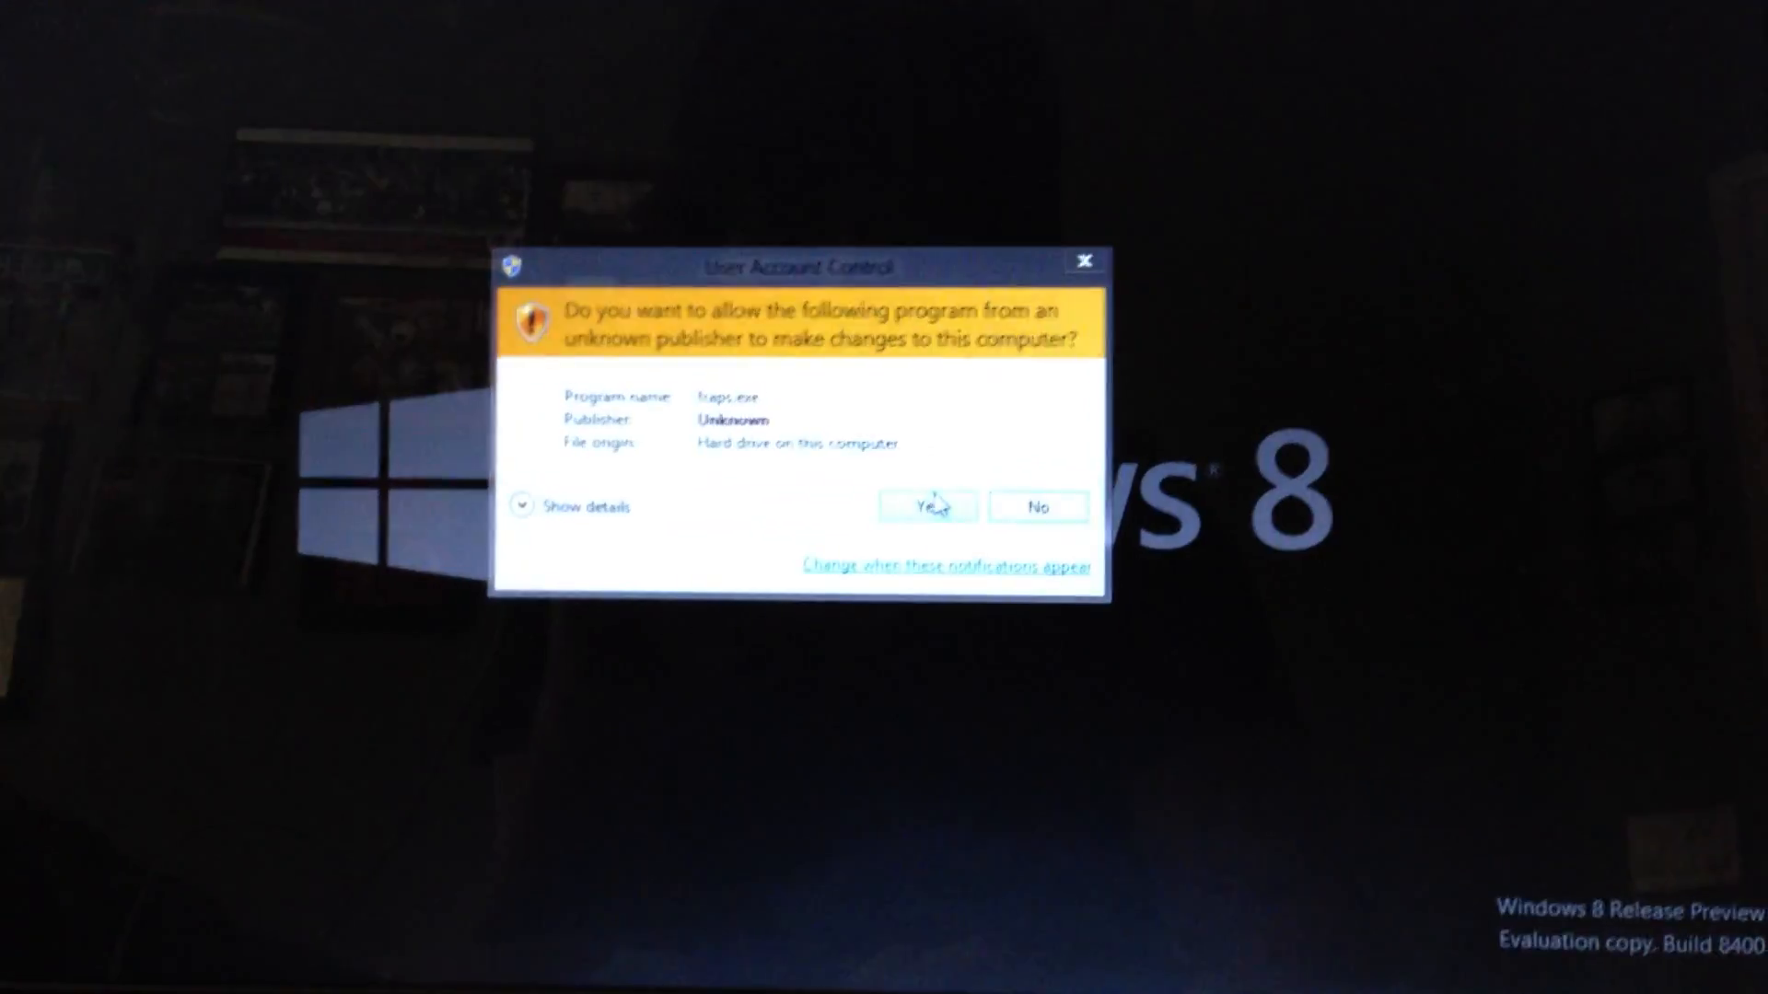
Step: Allow Fraps, then launch Cheat Engine and dismiss its inconsistent extended attributes error
click(925, 506)
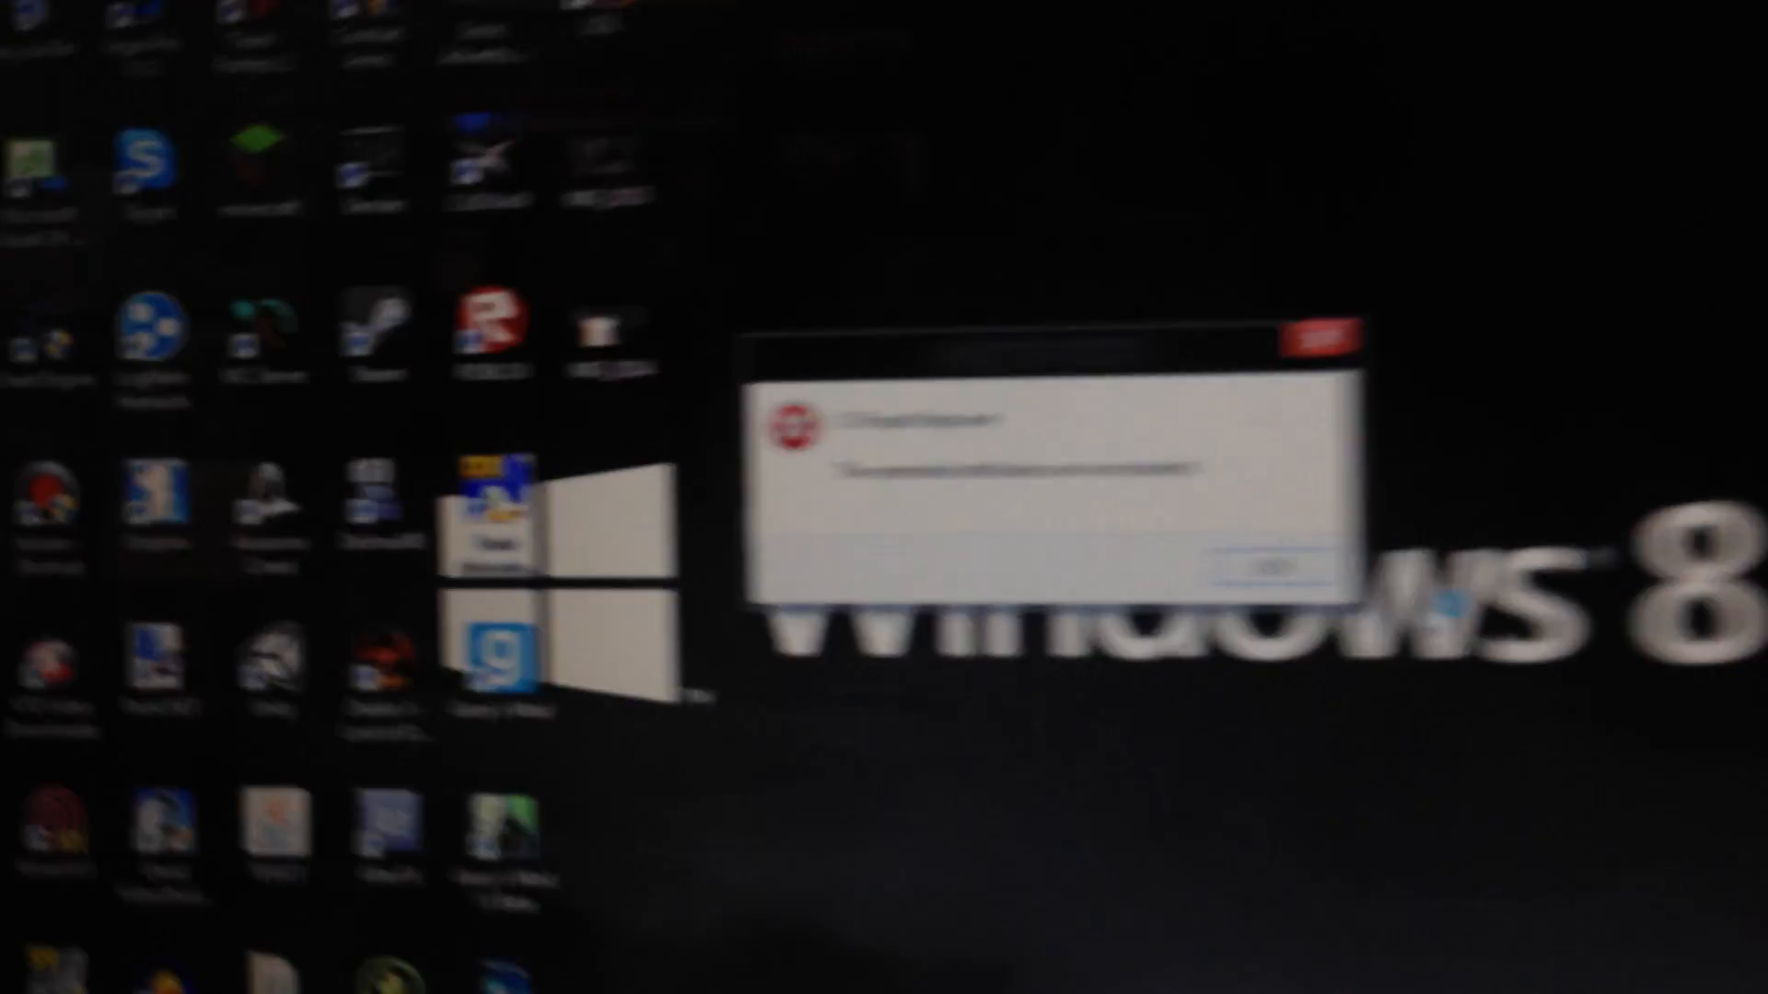
click(1270, 566)
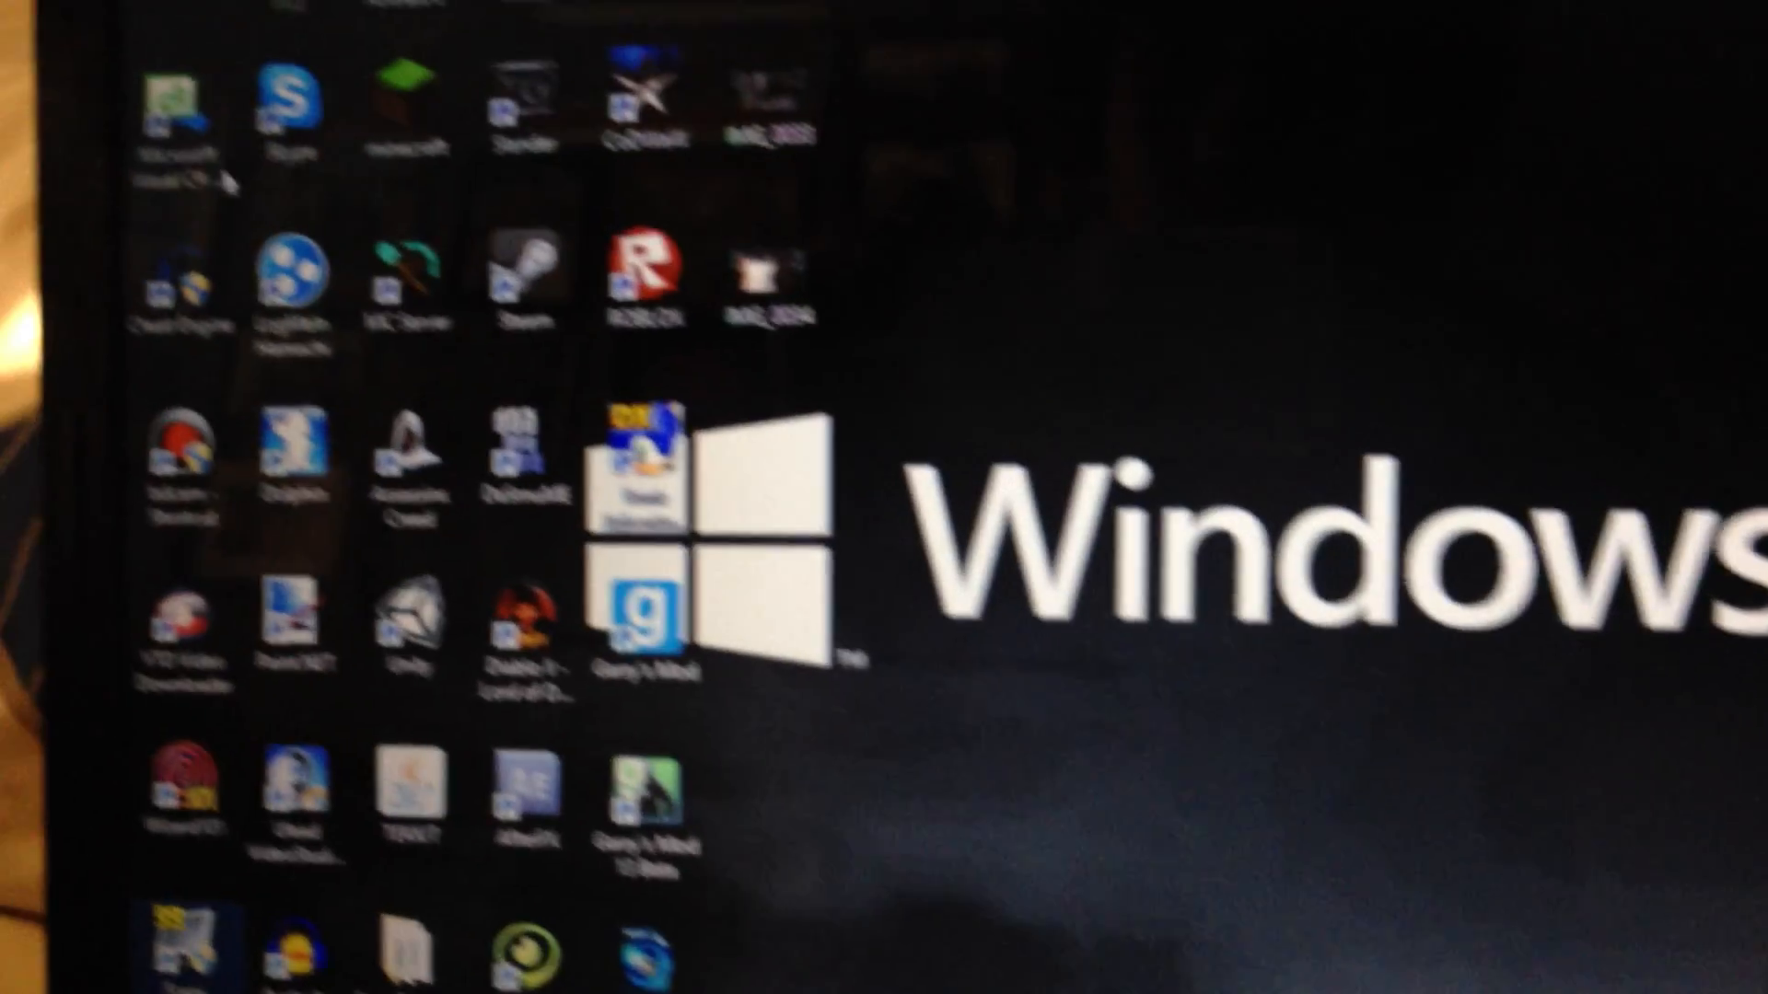
double_click(180, 101)
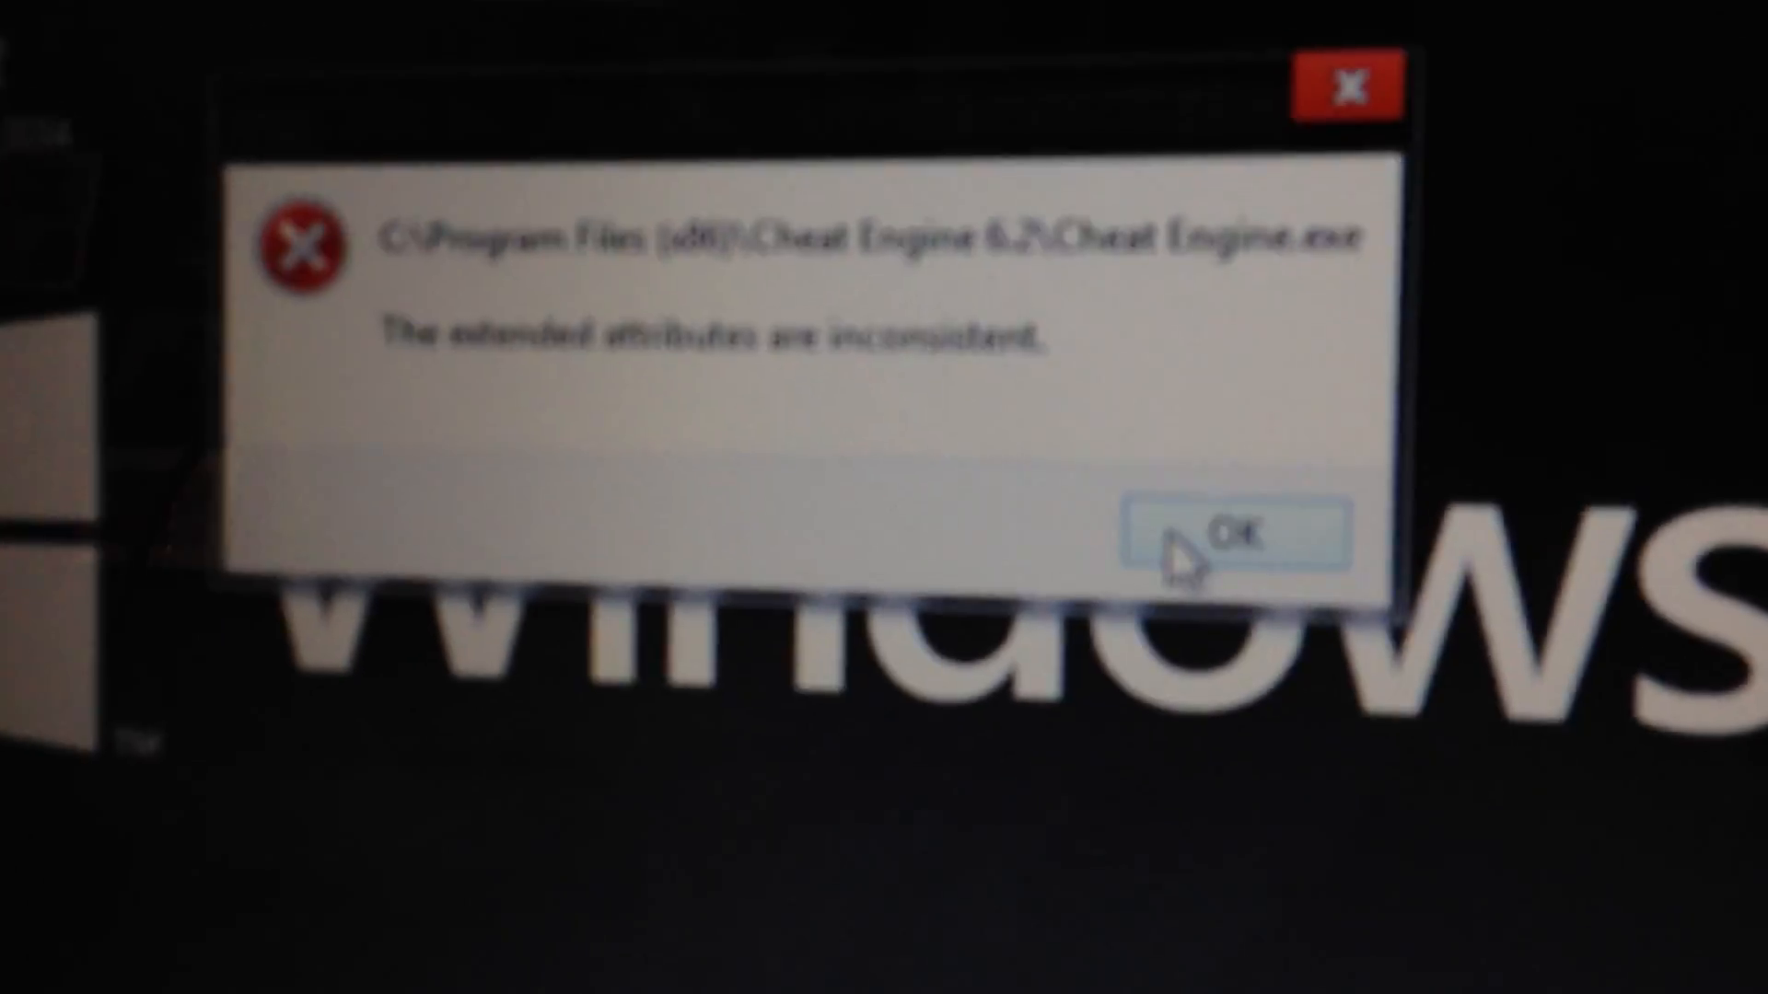
click(1216, 533)
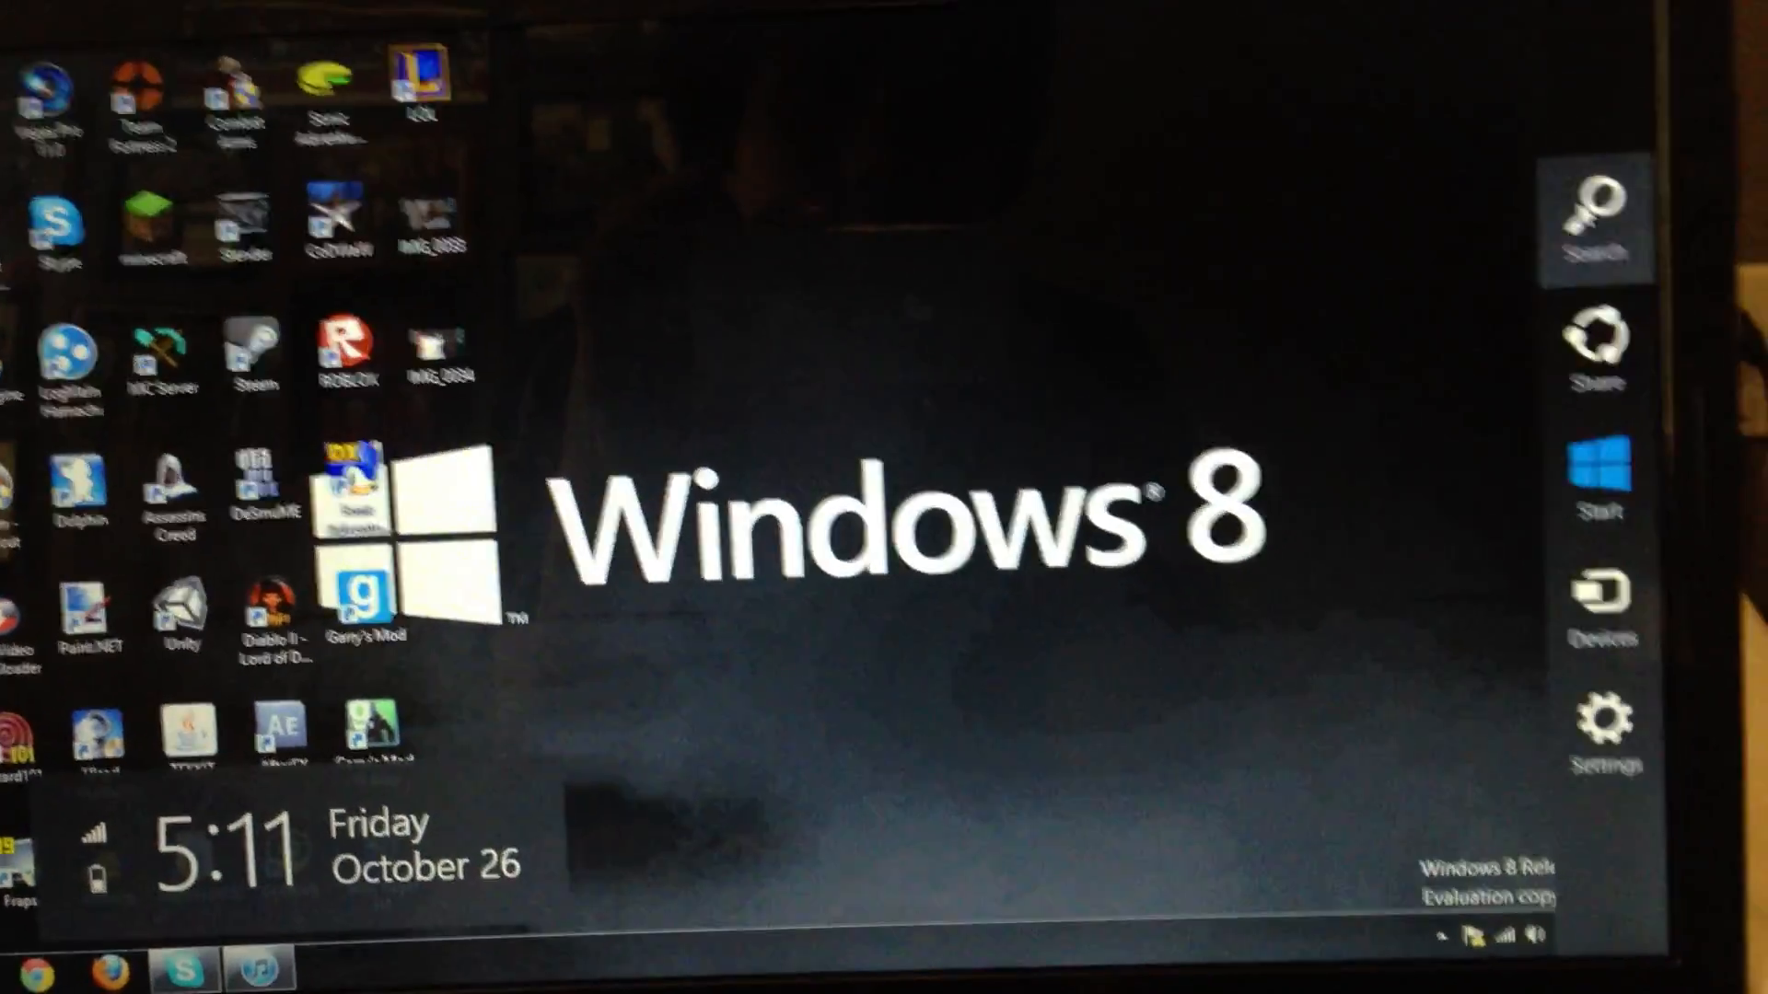
Step: Start a system-wide search from the Search charm to find sounds settings
click(1594, 215)
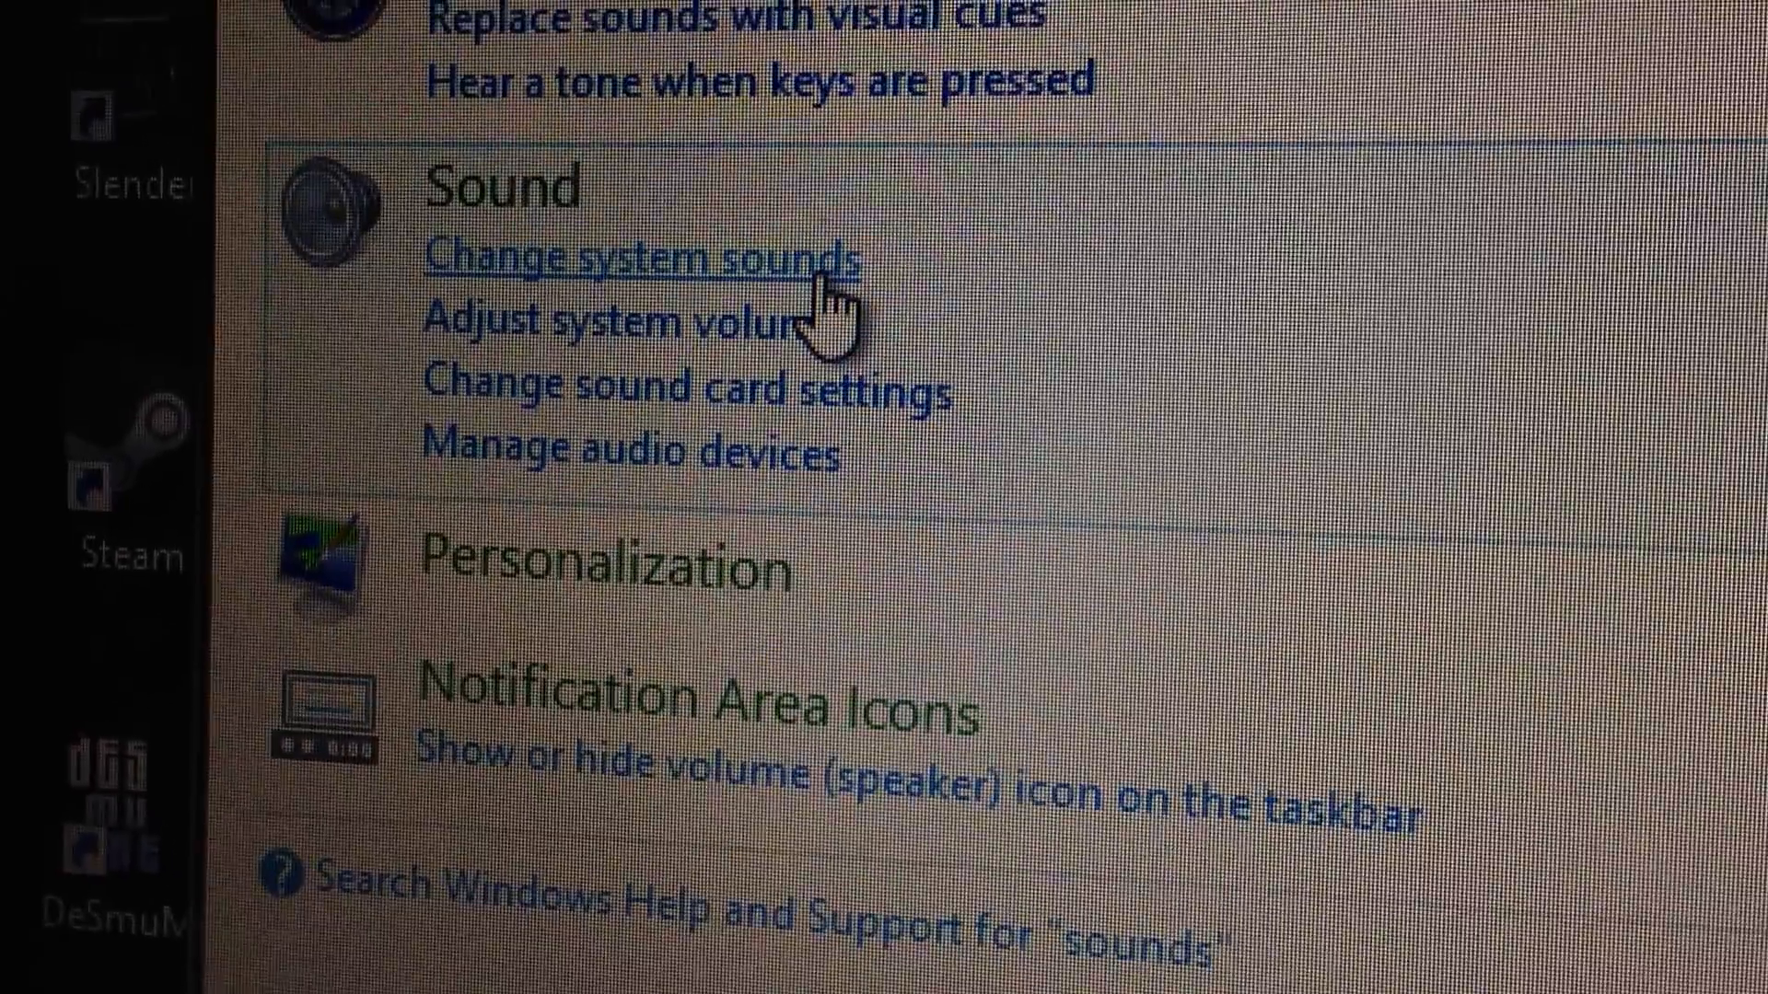
Step: In Change system sounds, give the Windows User Account Control event the sound (None) and save
click(648, 256)
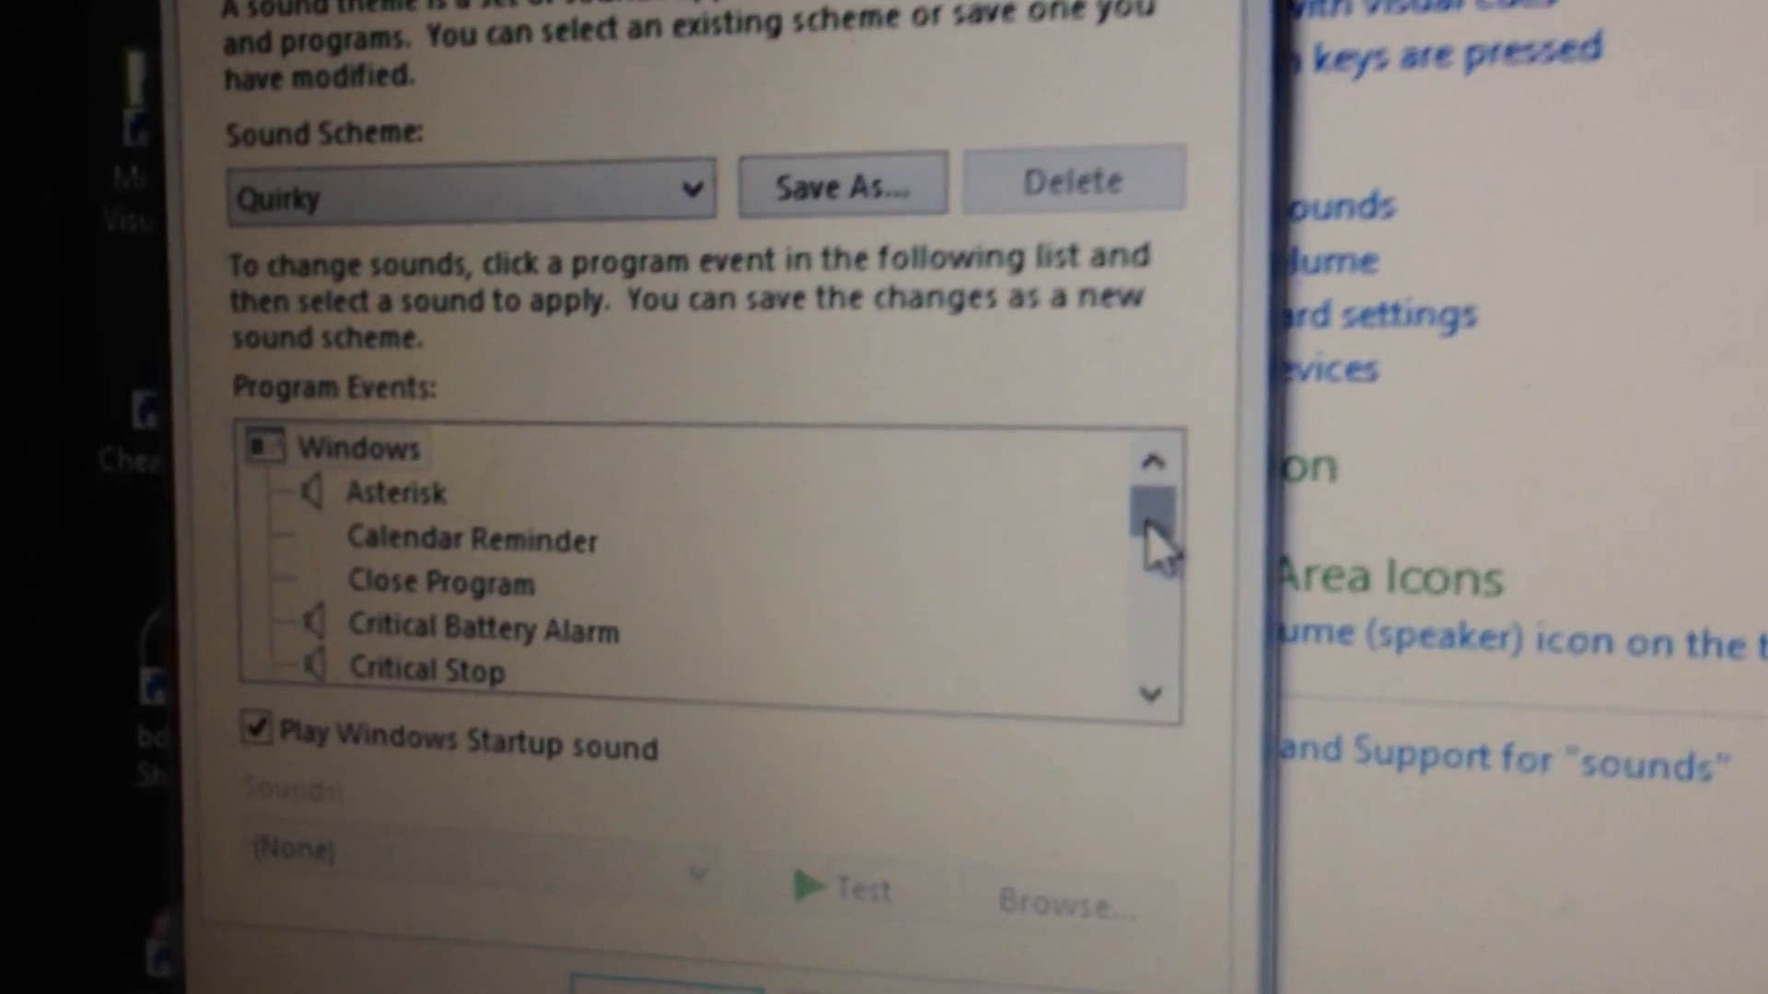
scroll(down, 3)
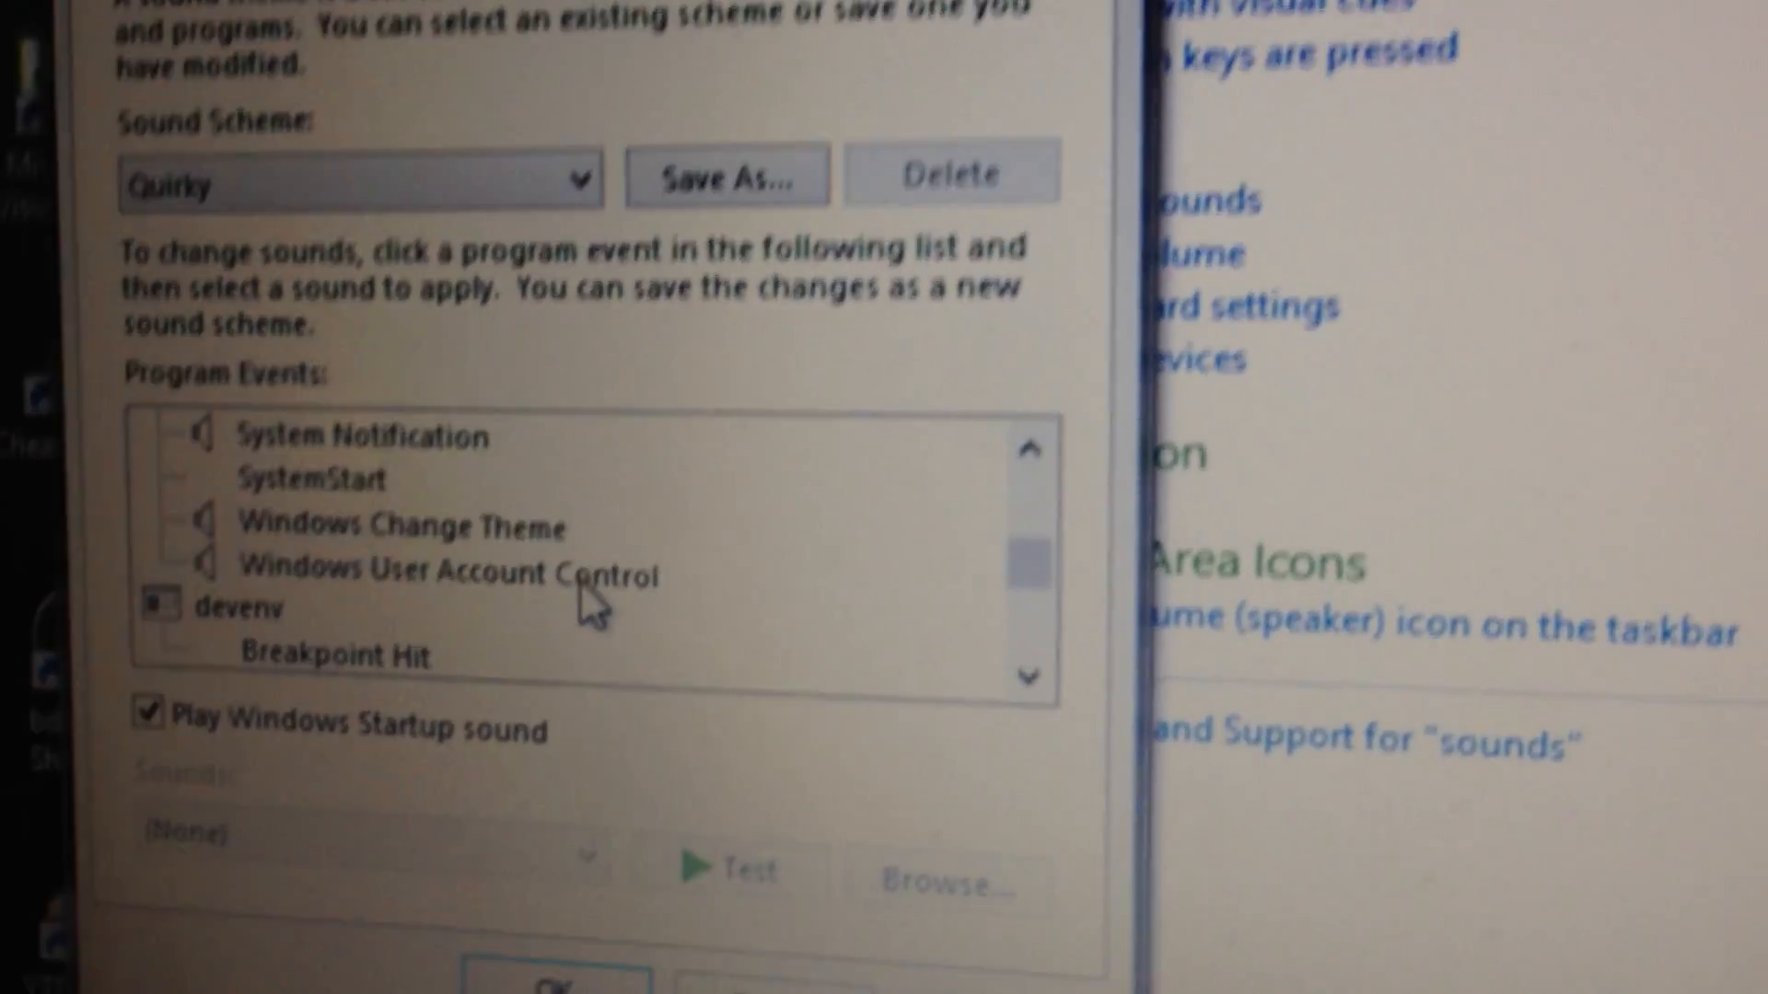
click(451, 573)
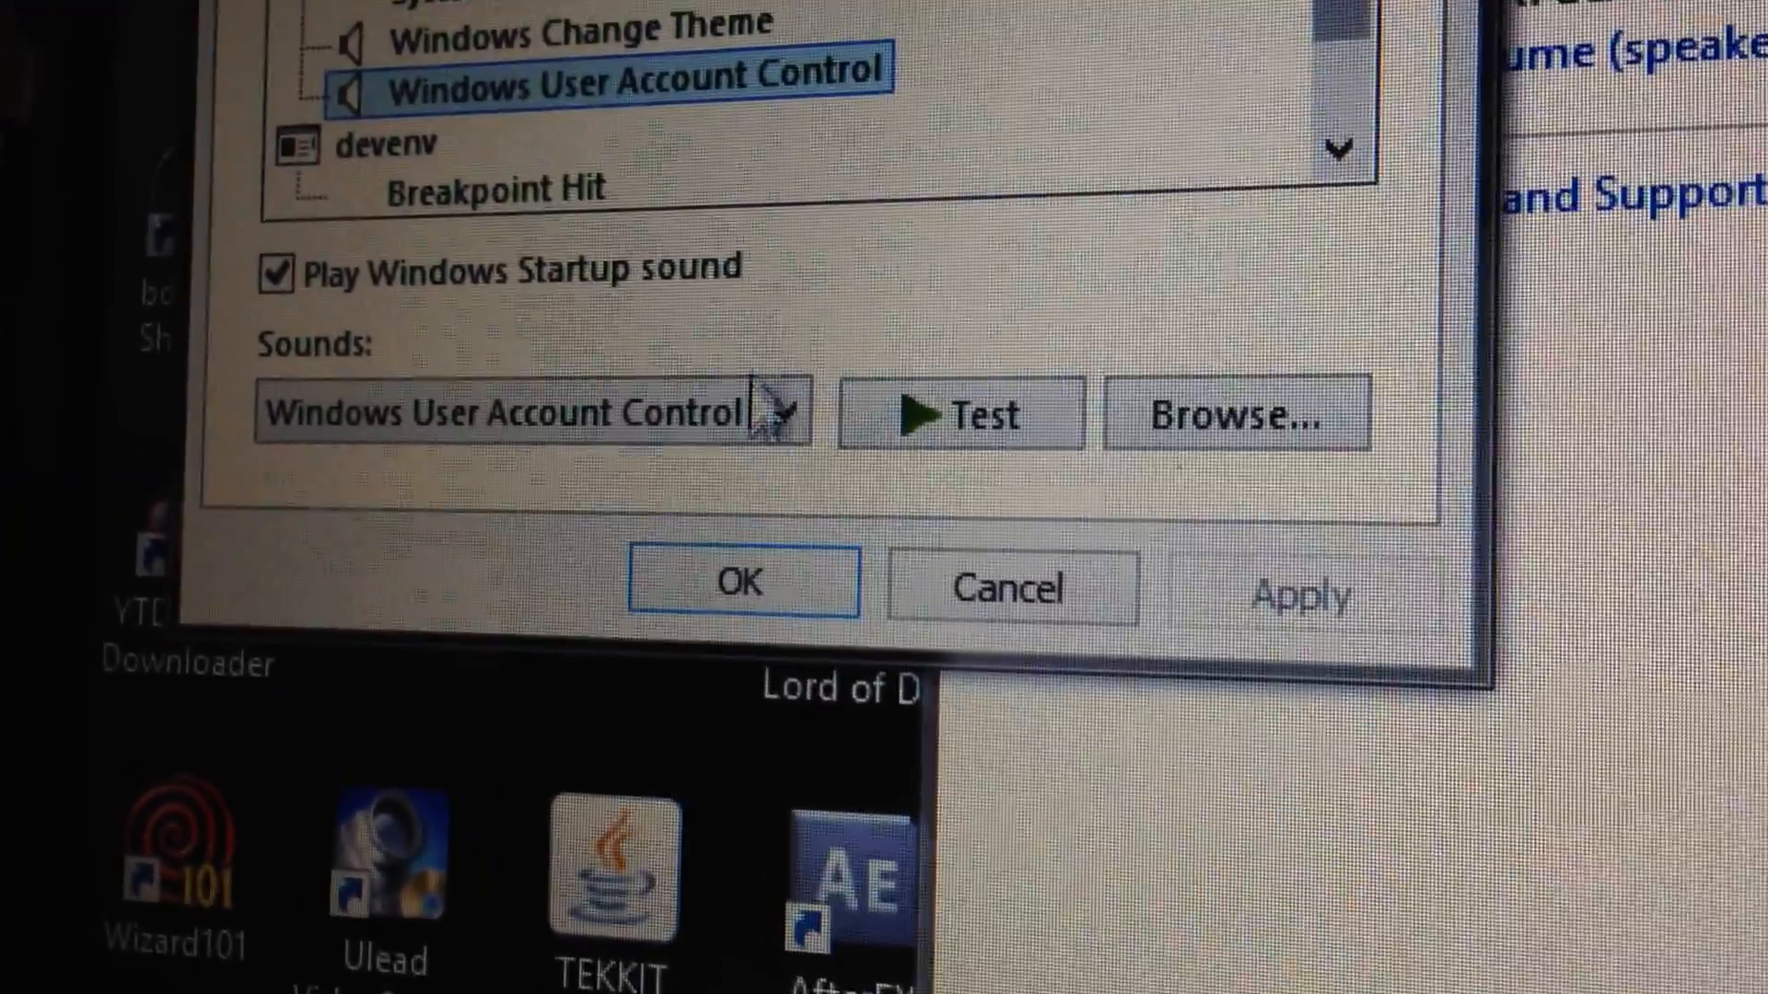
click(782, 411)
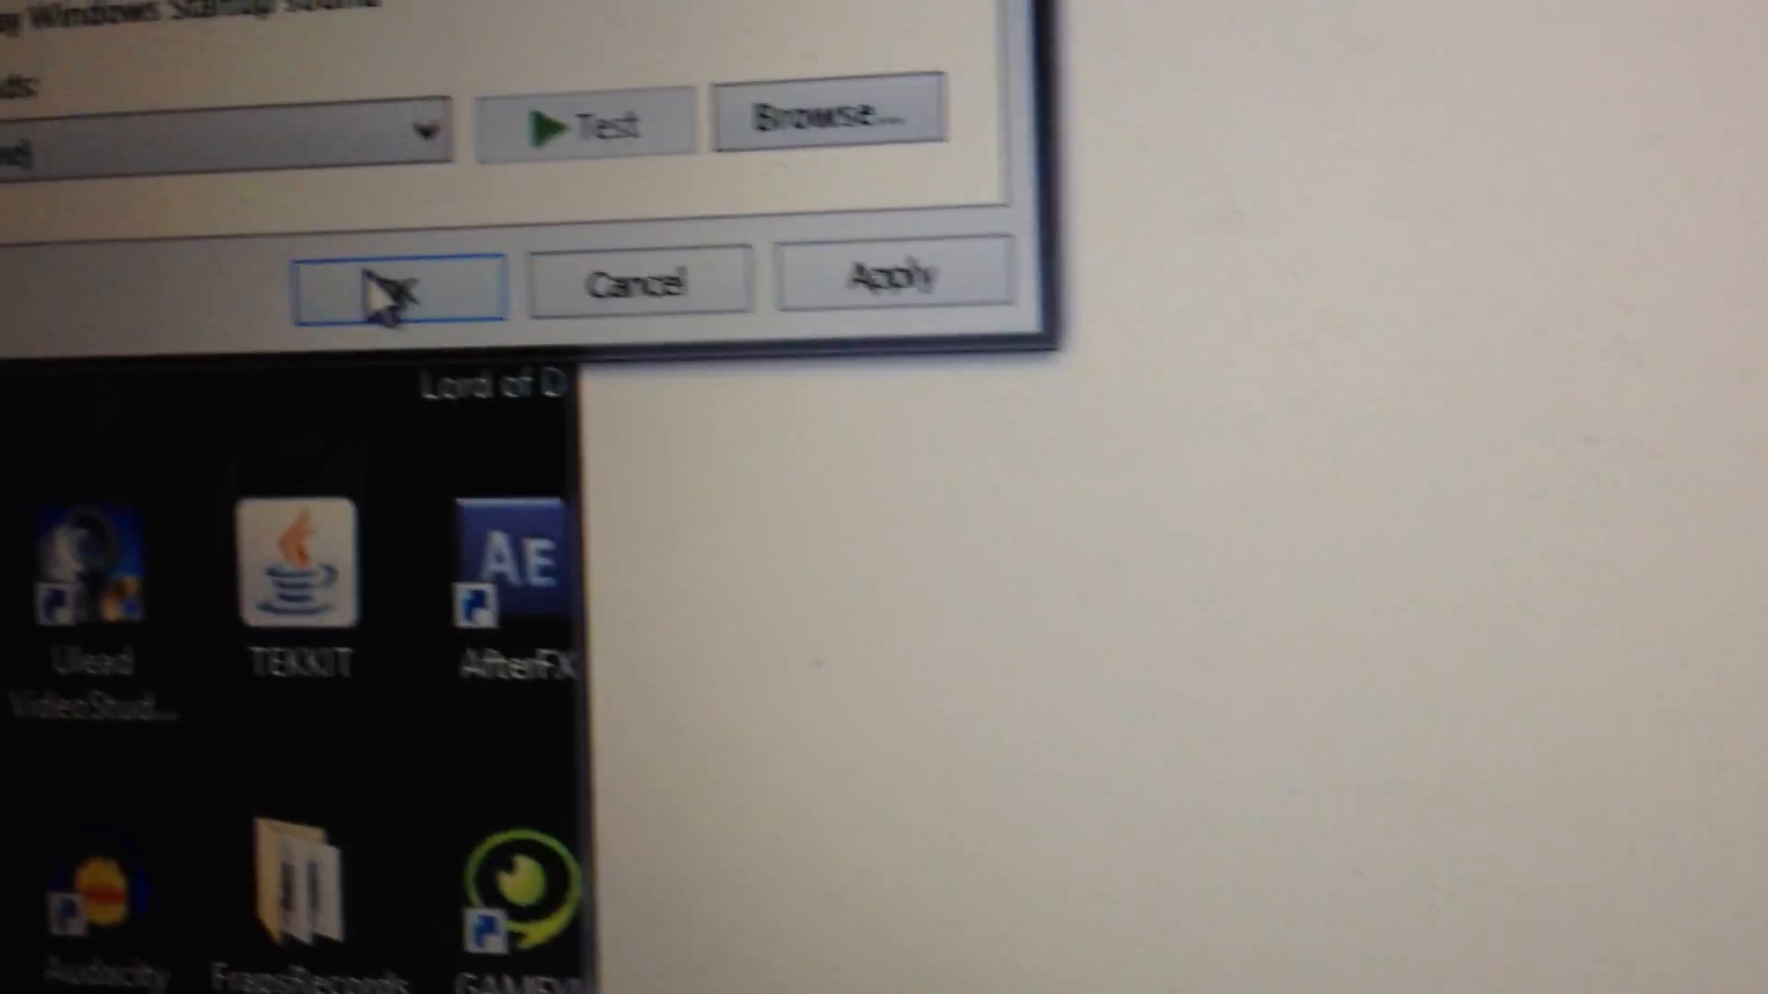
click(397, 284)
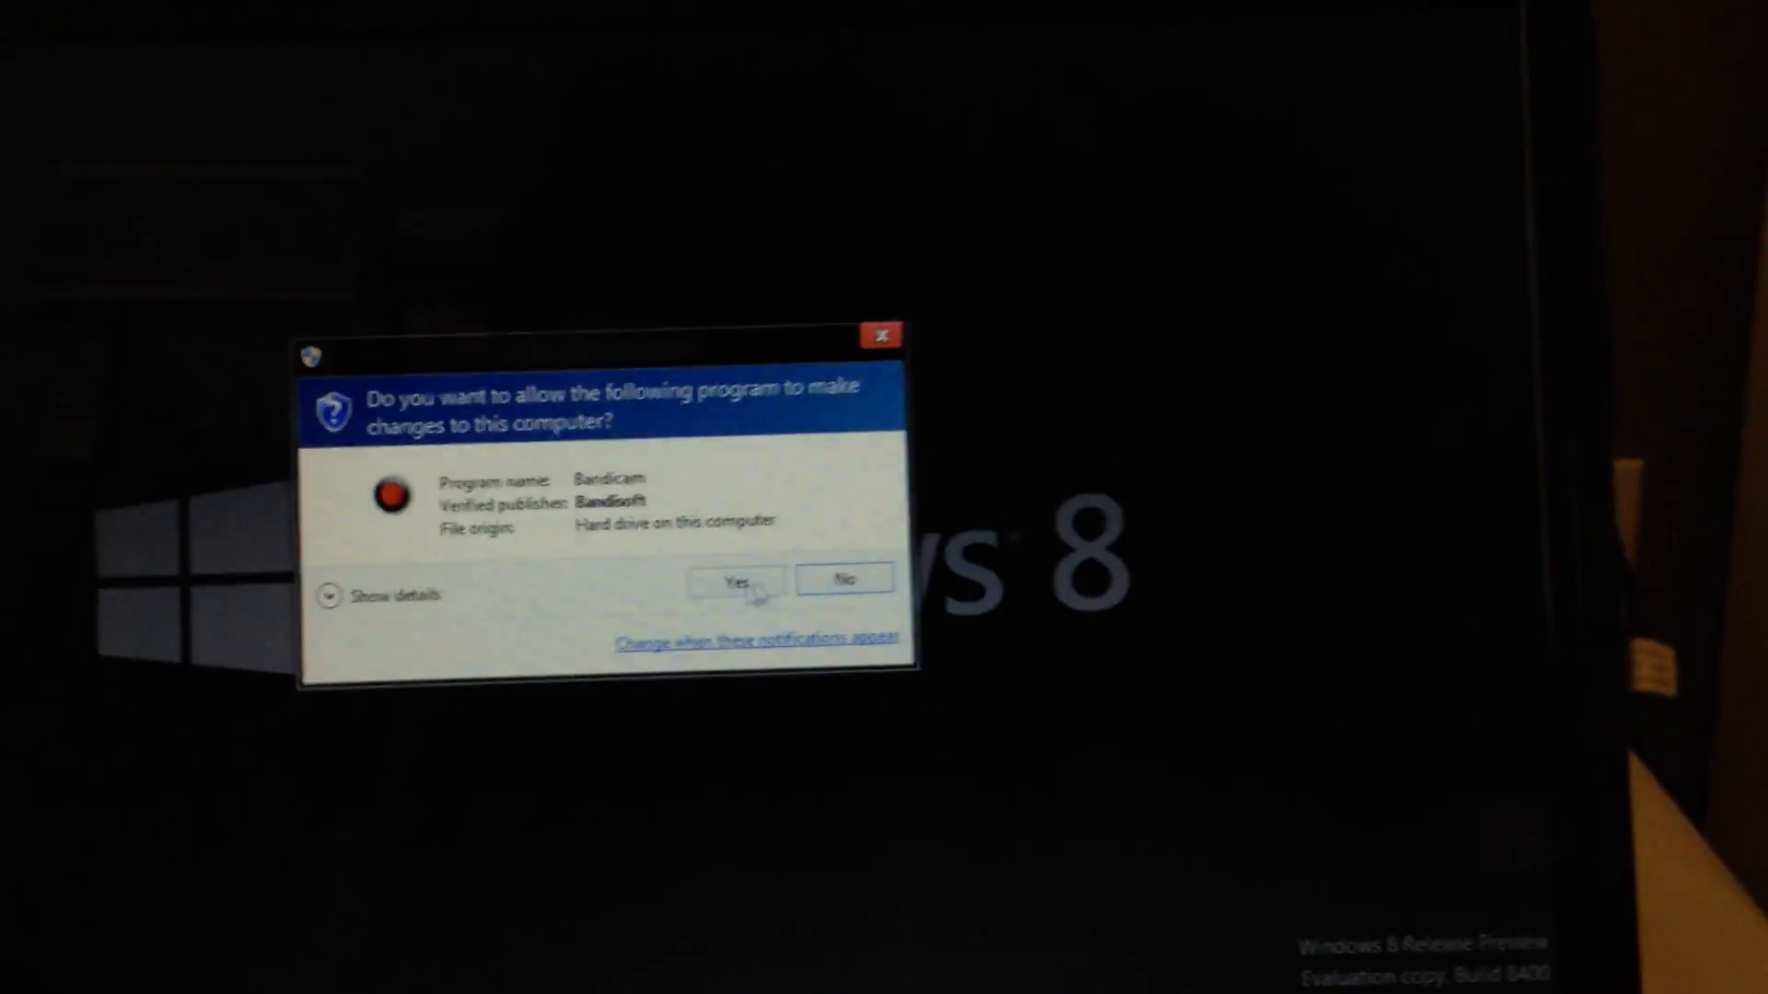
Step: Allow Bandicam through UAC without error, close its window, and confirm quitting Fraps
click(738, 581)
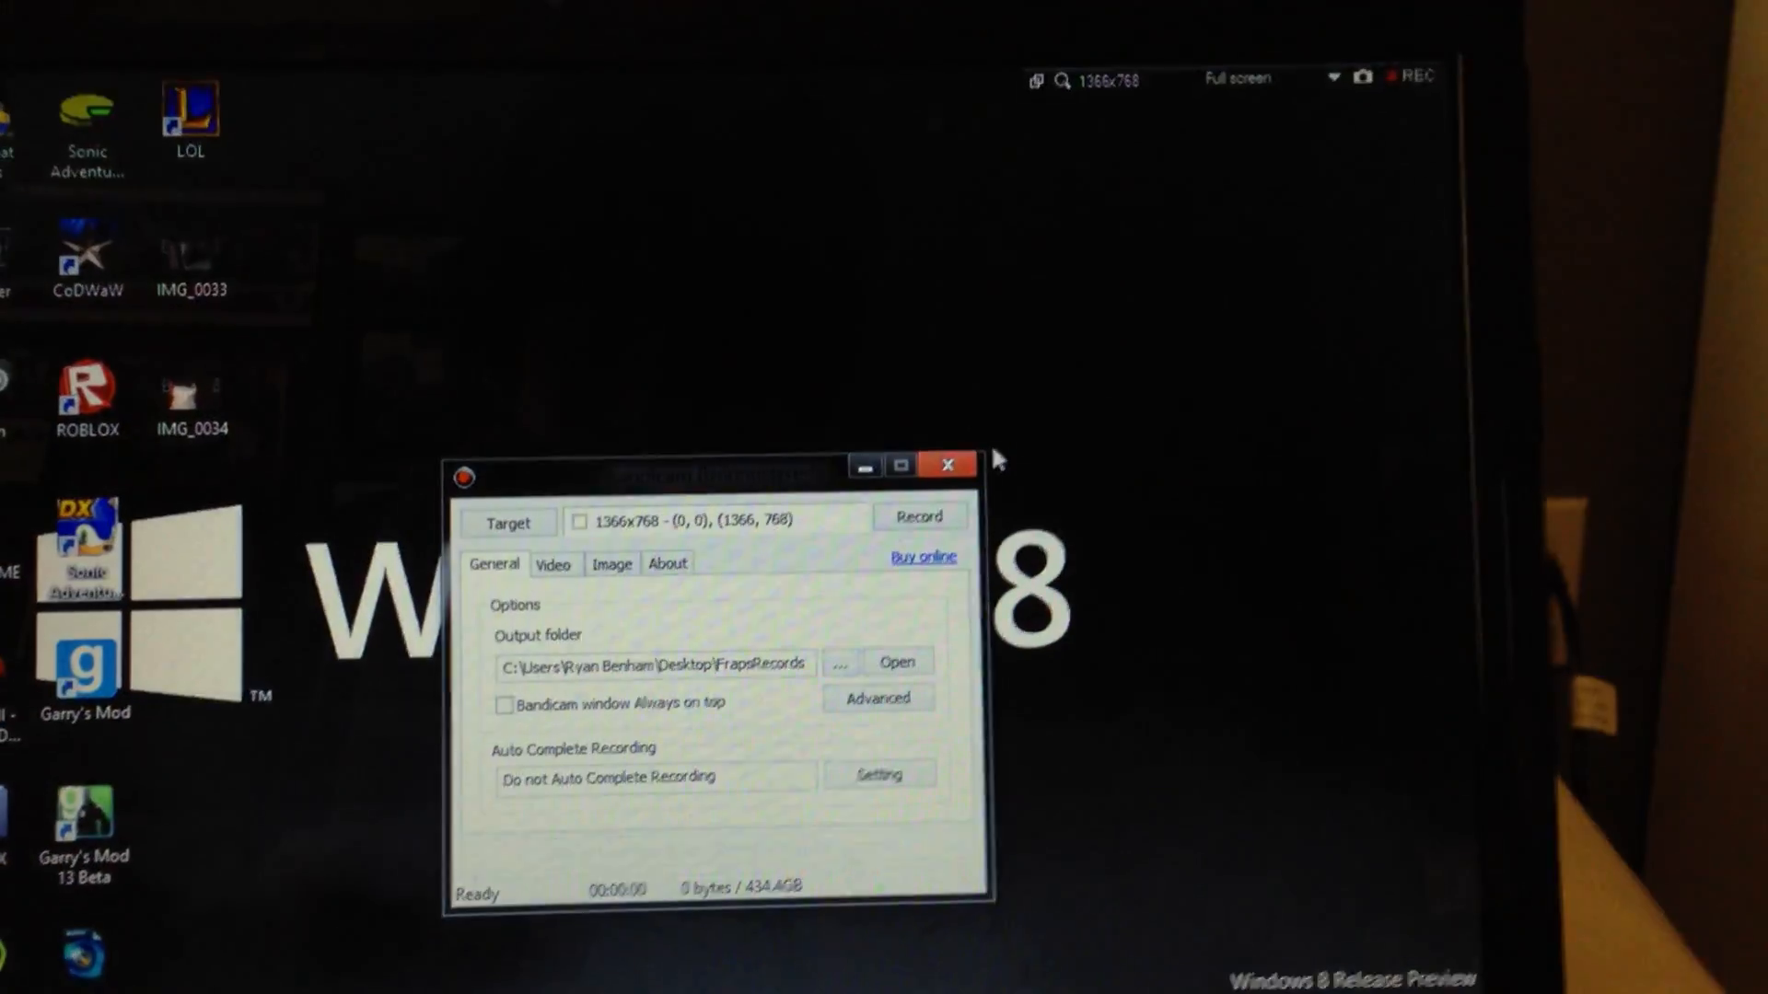
click(948, 464)
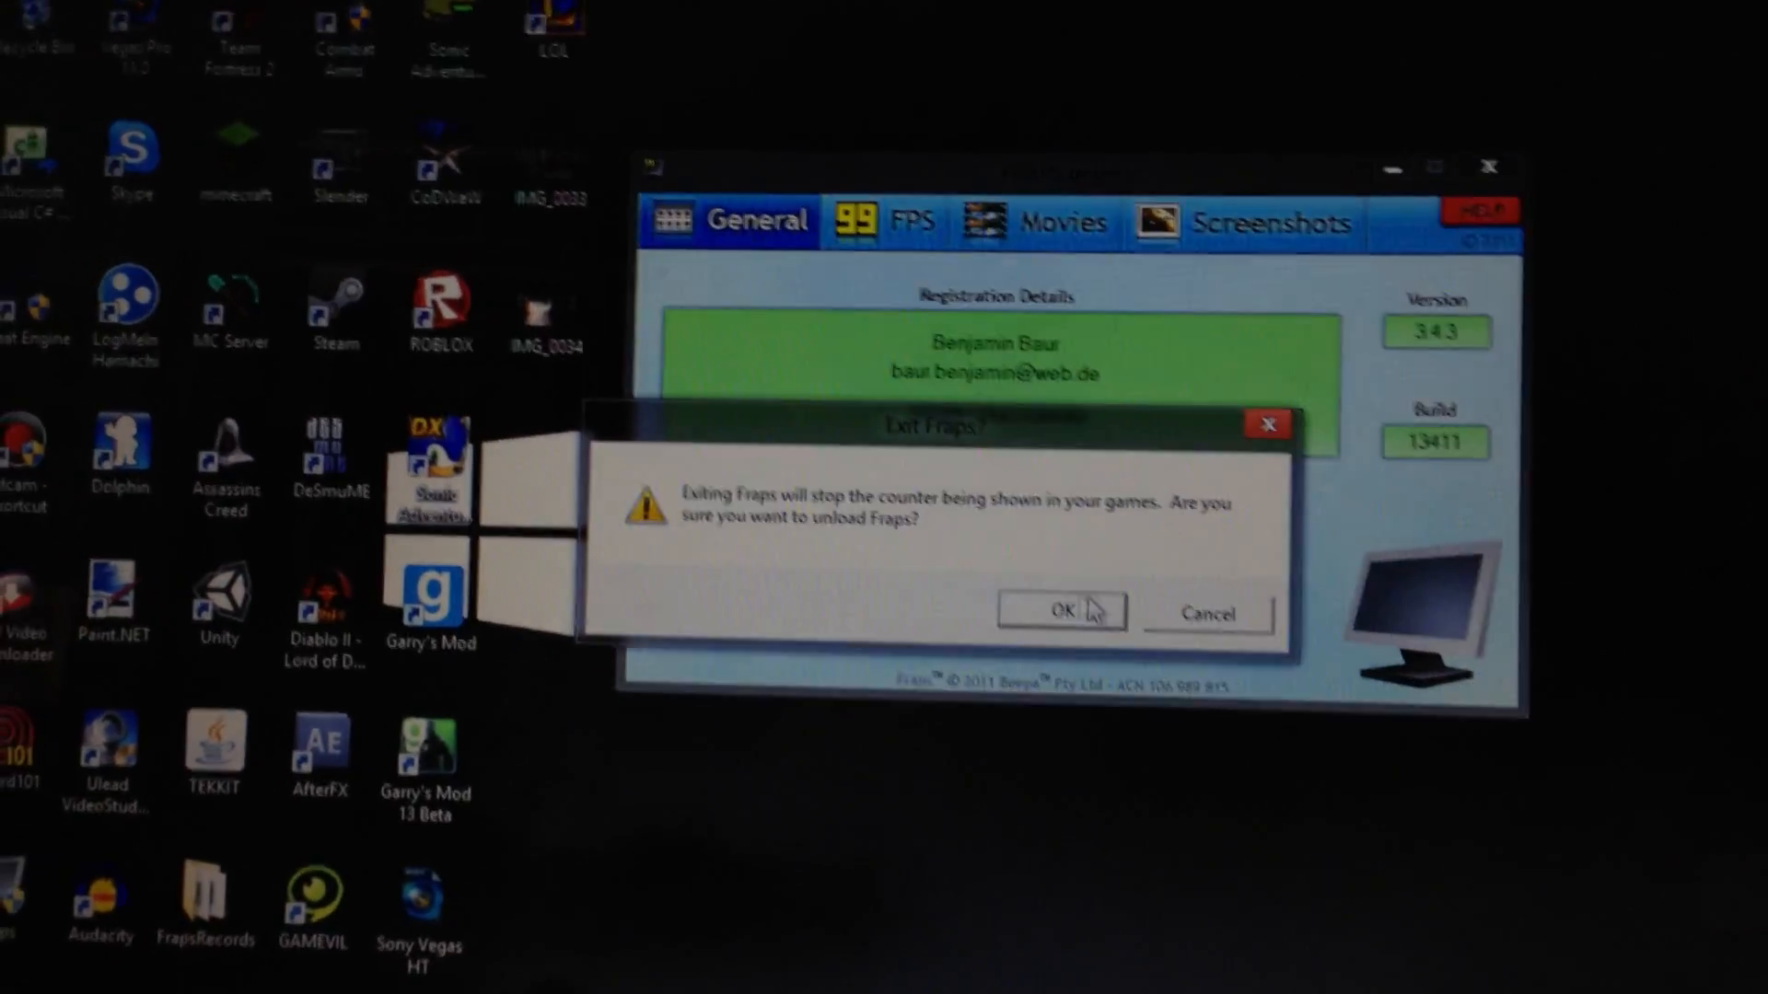
click(1058, 609)
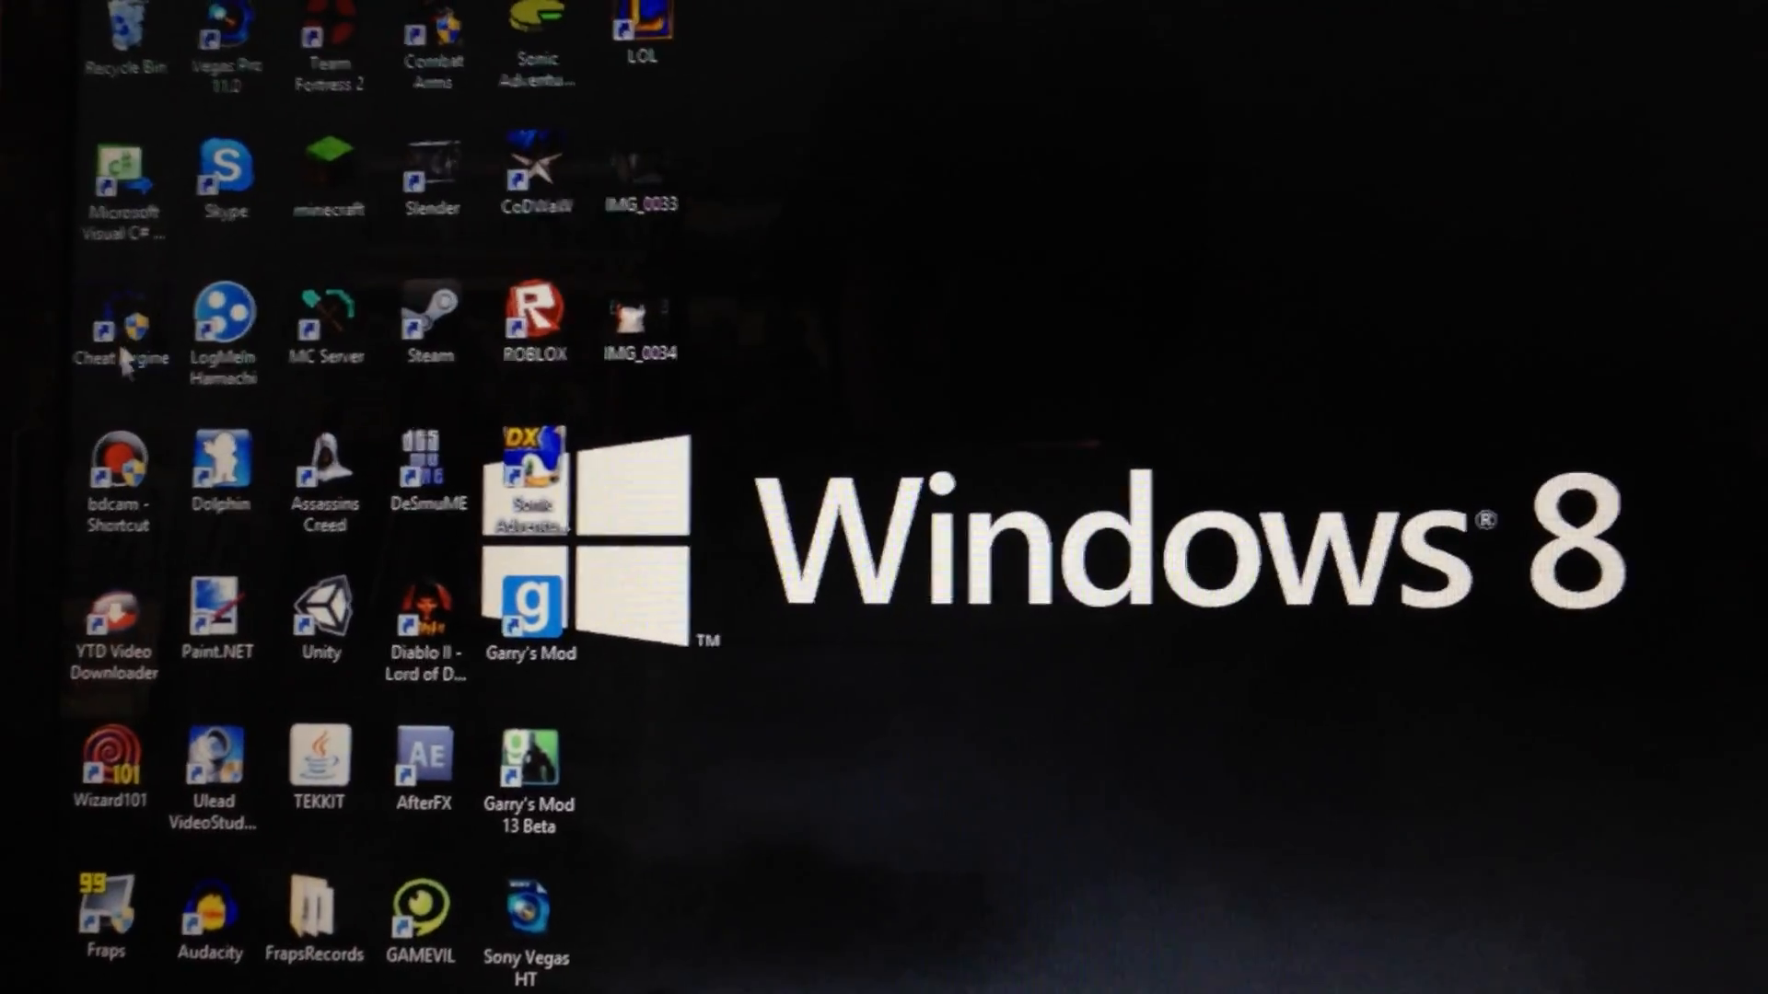